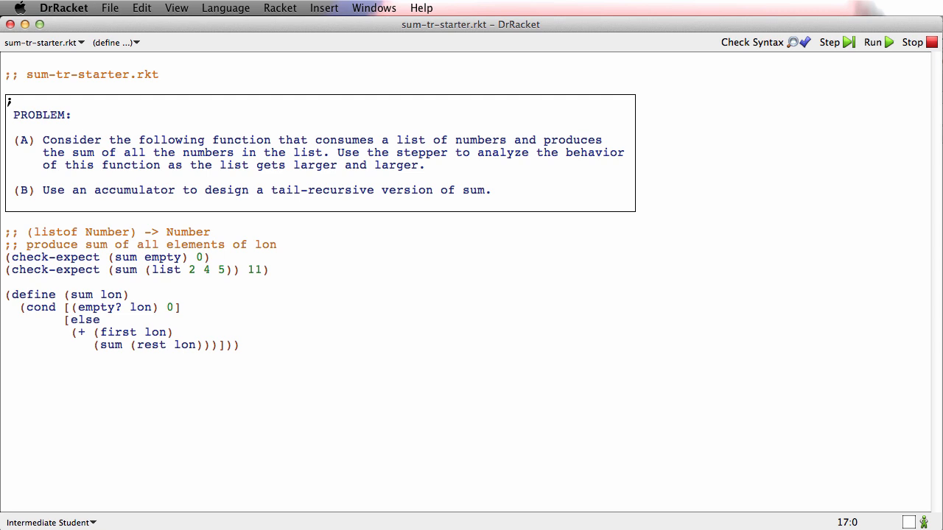
Type (sum (list 1 2 3 4 5)) below the sum definition
{"action": "left_click", "coordinate": [632, 152]}
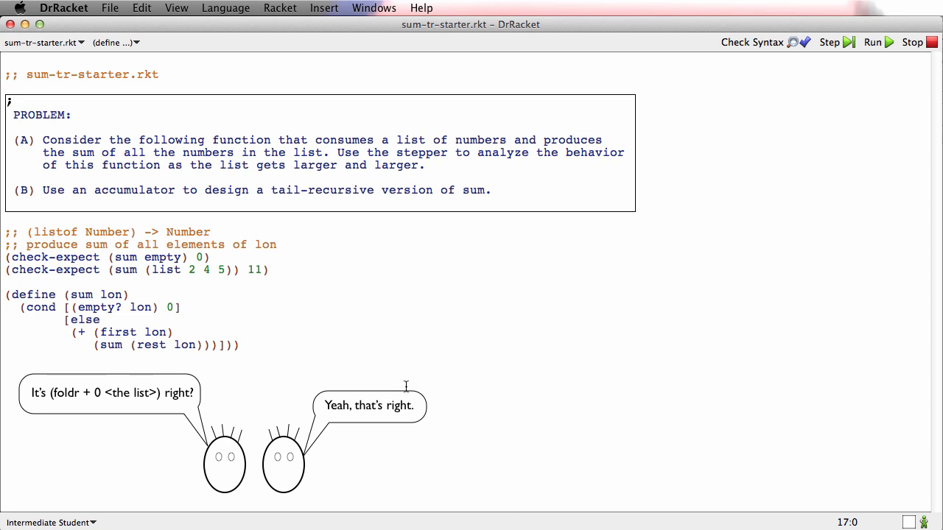
{"action": "type", "text": "(sum (list"}
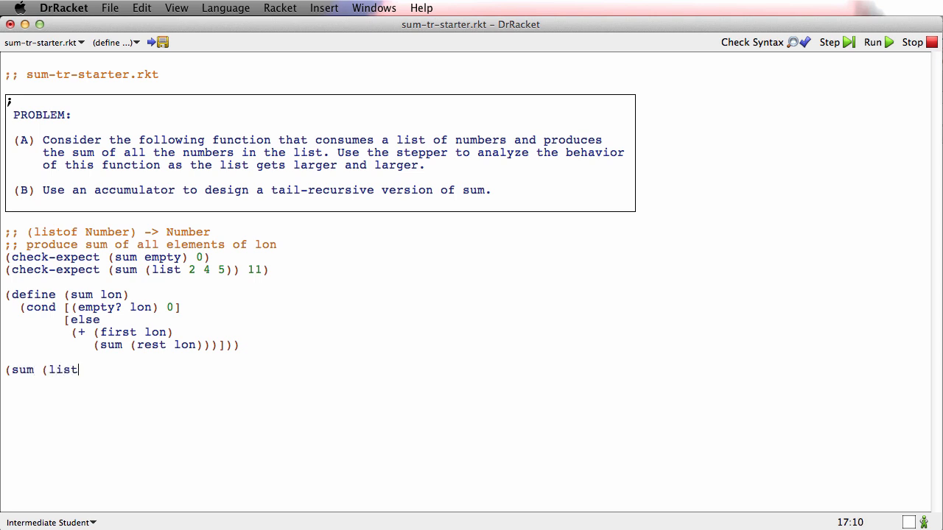
{"action": "type", "text": "\" \""}
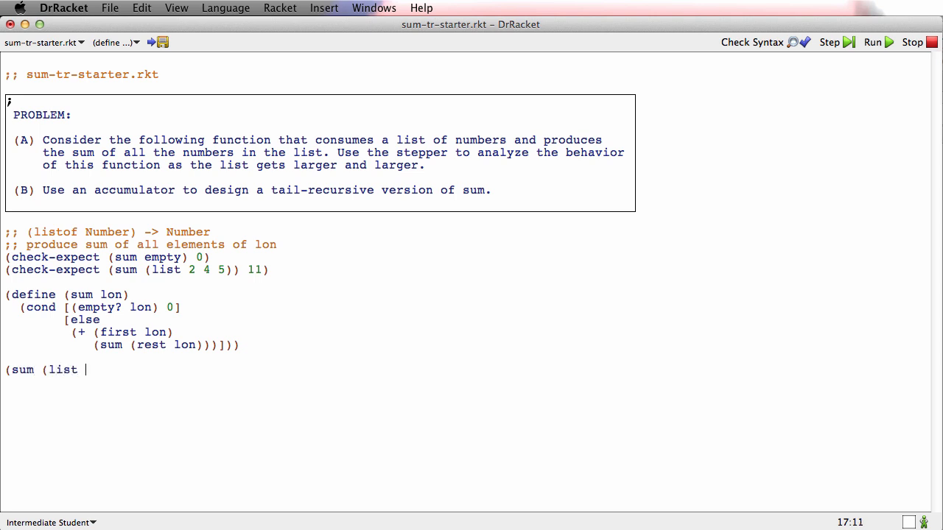
{"action": "type", "text": "1 2 3 4 5))"}
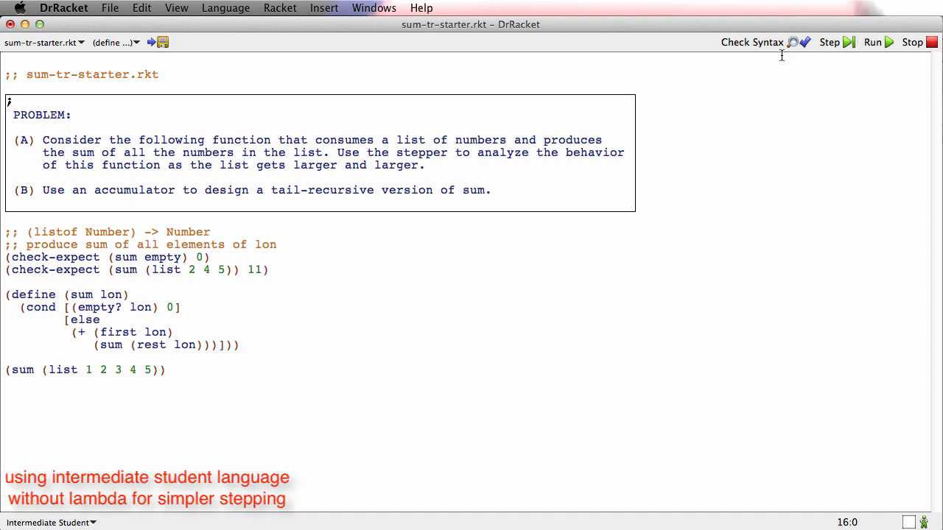
{"action": "mouse_move", "coordinate": [794, 72]}
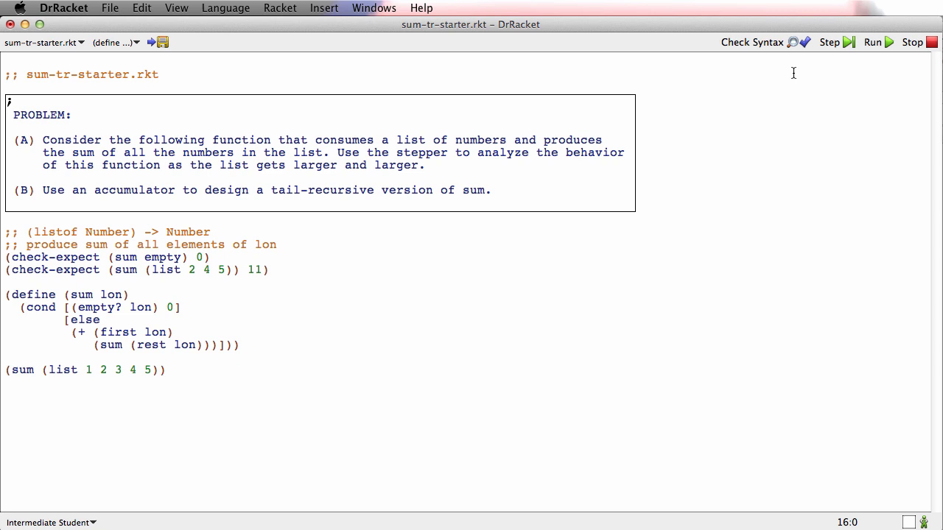
Open the Stepper, advance to step 6/66 showing (+ 1 (sum (list 2 3 4 5))), and reposition its window
{"action": "left_click", "coordinate": [828, 42]}
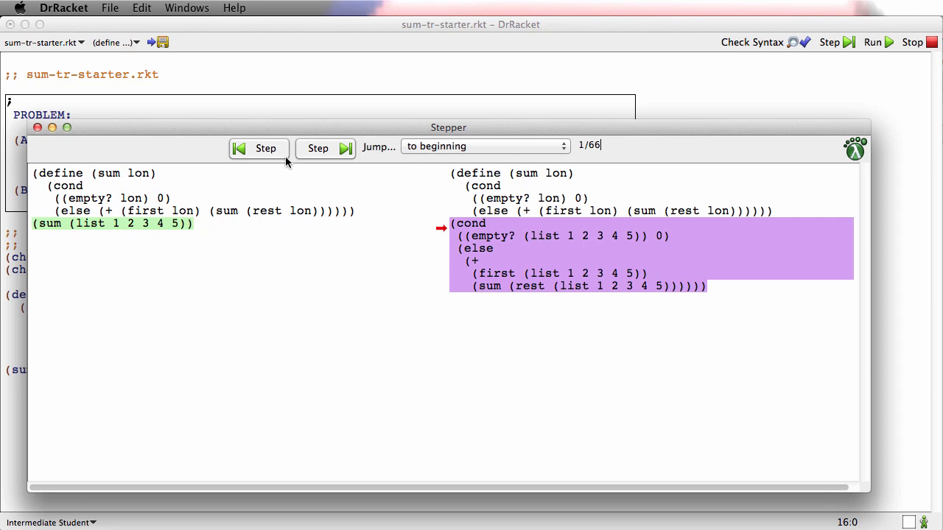
{"action": "mouse_move", "coordinate": [332, 148]}
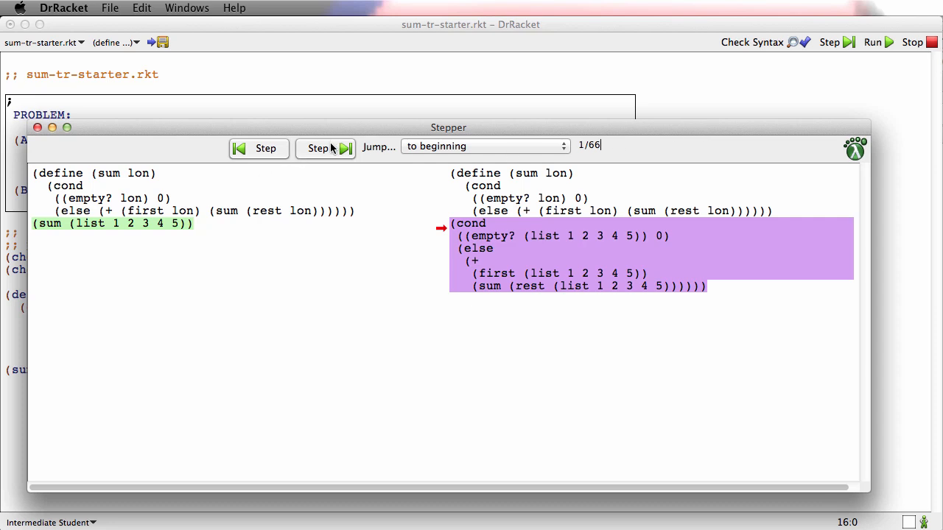
{"action": "left_click", "coordinate": [318, 148]}
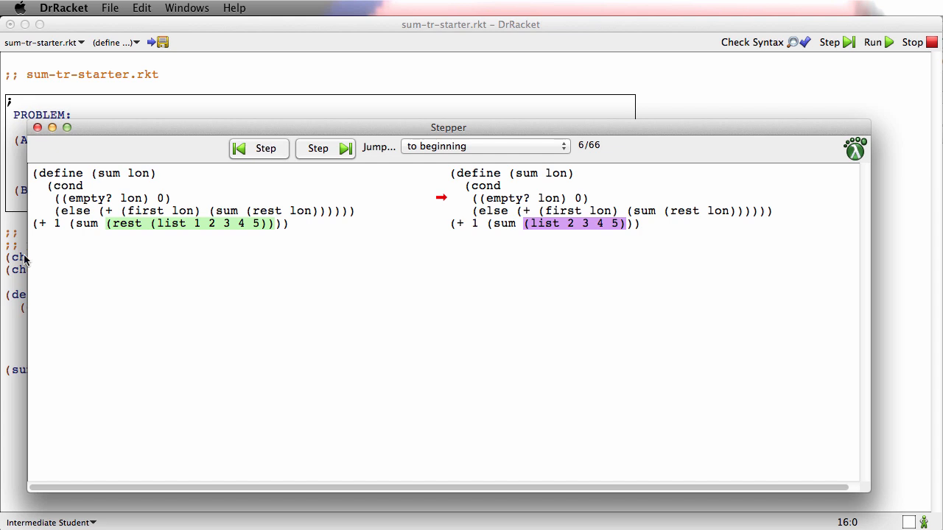
{"action": "mouse_move", "coordinate": [451, 231]}
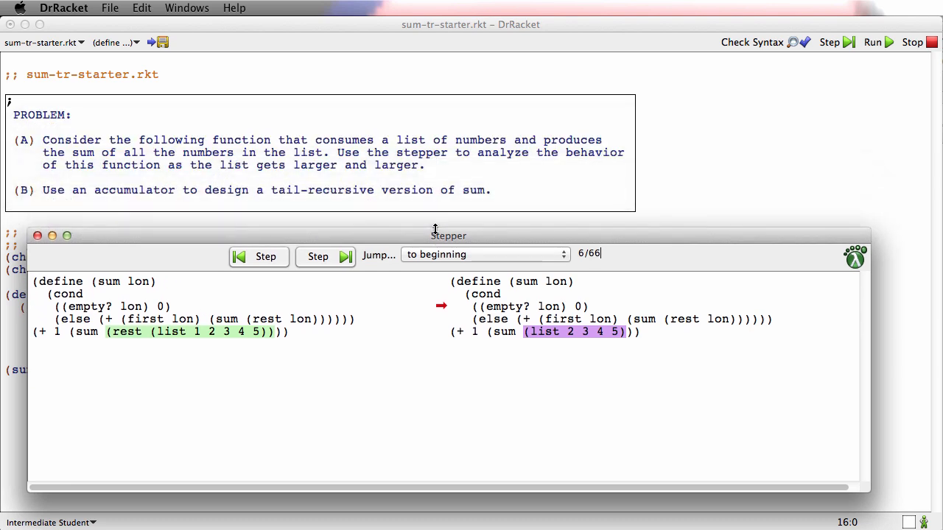
{"action": "left_click_drag", "start_coordinate": [448, 236], "coordinate": [450, 55]}
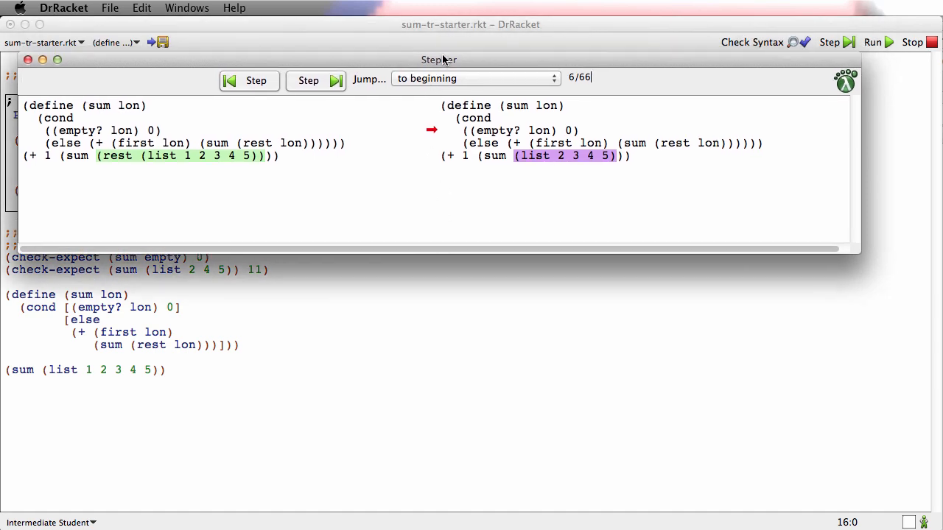
{"action": "left_click_drag", "start_coordinate": [438, 60], "coordinate": [450, 81]}
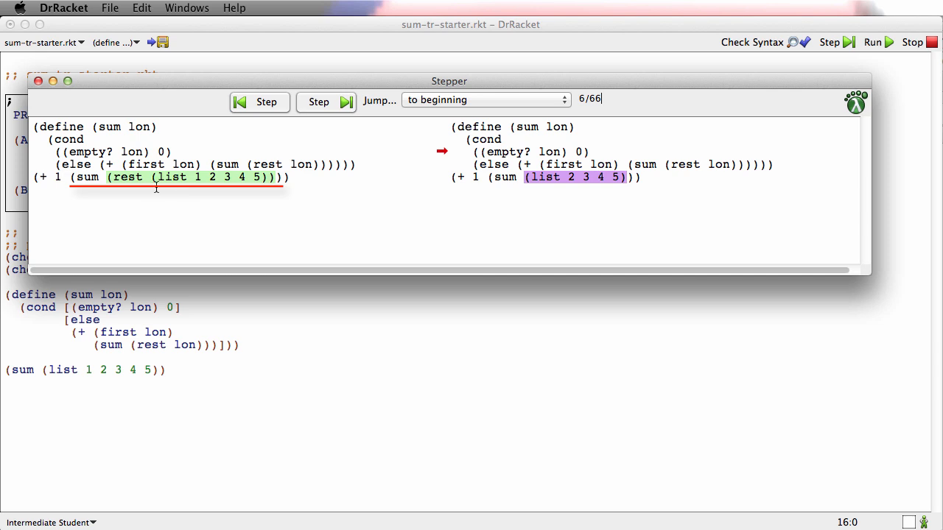
Step through the recursive calls to the empty list, reaching step 34/66 with (+ 1 (+ 2 (+ 3 (+ 4 5))))
{"action": "left_click", "coordinate": [318, 101]}
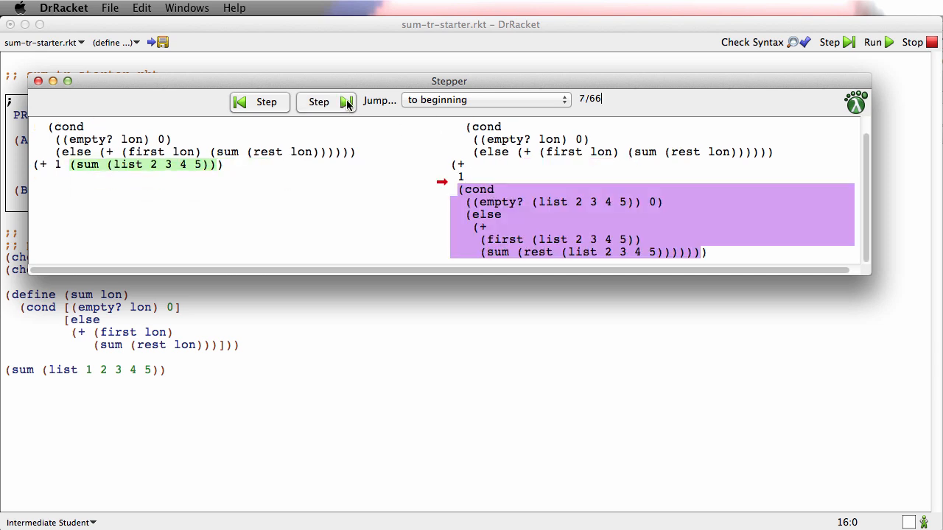
{"action": "left_click", "coordinate": [320, 102]}
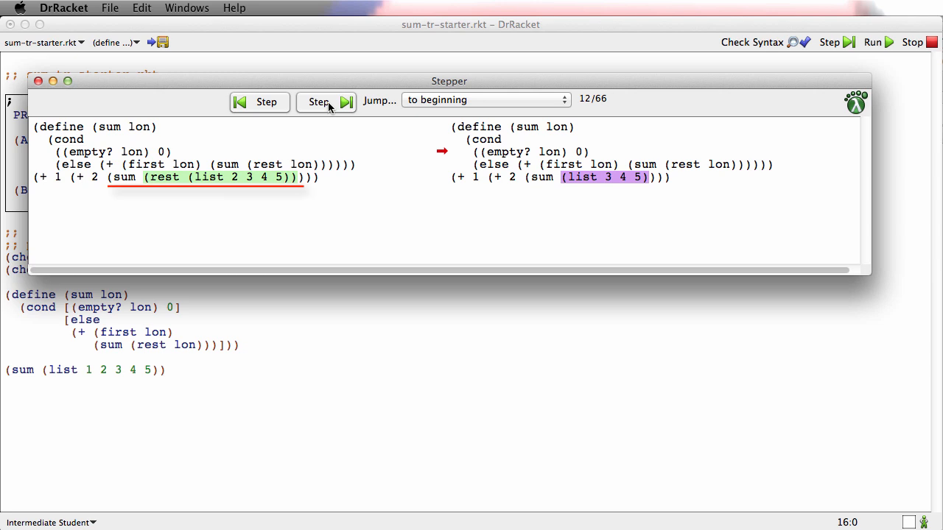
{"action": "left_click", "coordinate": [318, 101]}
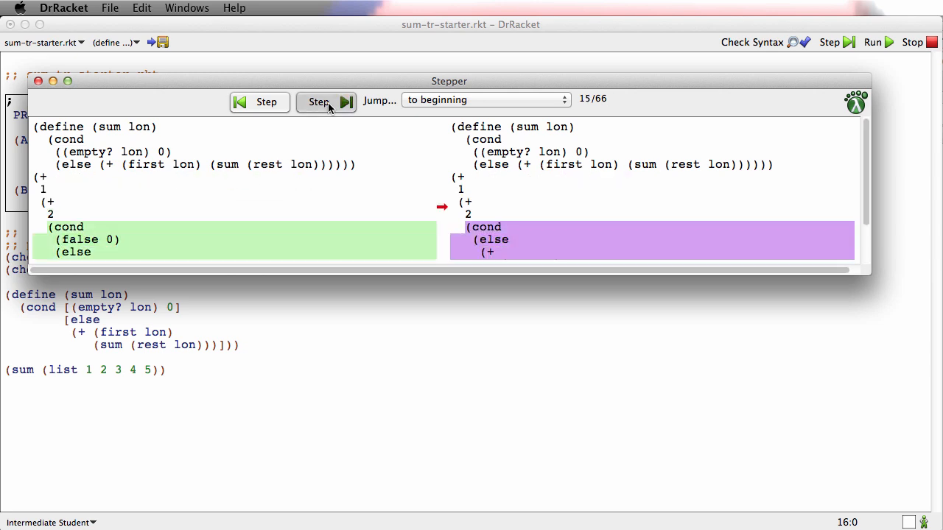
{"action": "left_click", "coordinate": [346, 102]}
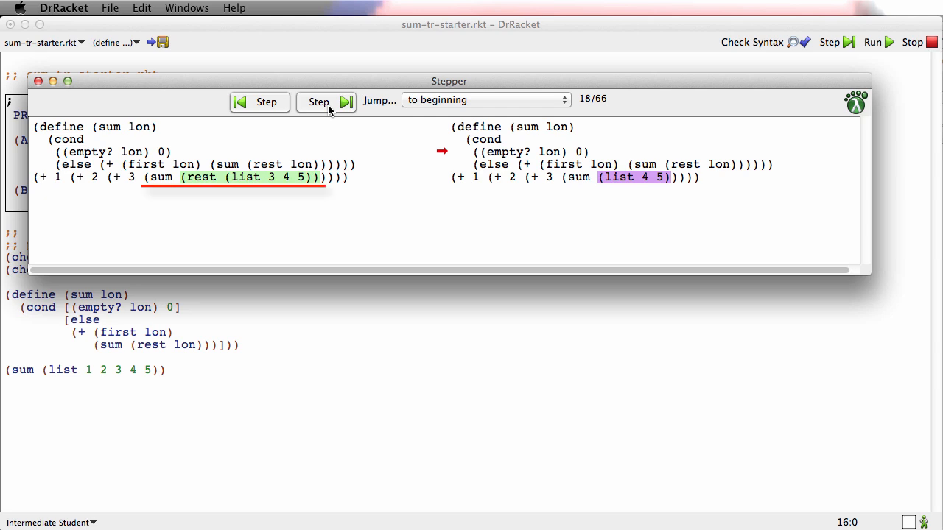
{"action": "left_click", "coordinate": [318, 101]}
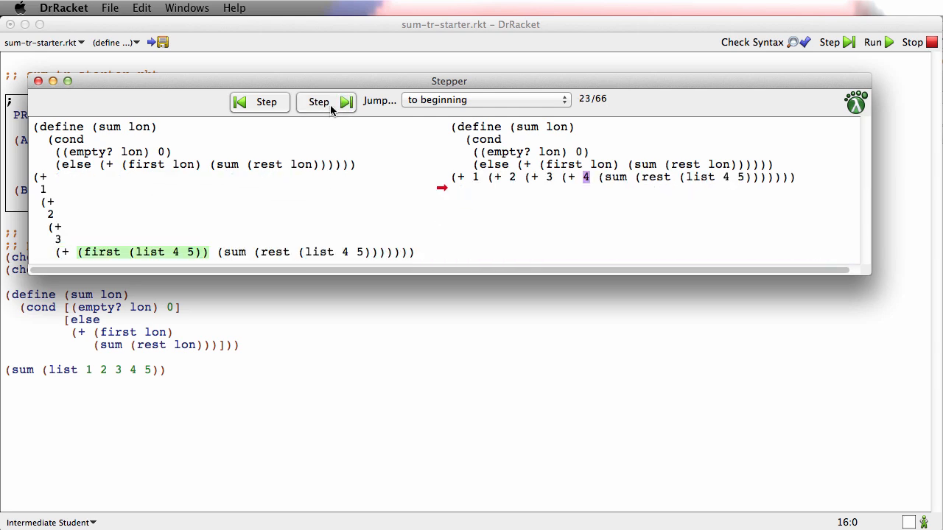
{"action": "left_click", "coordinate": [319, 102]}
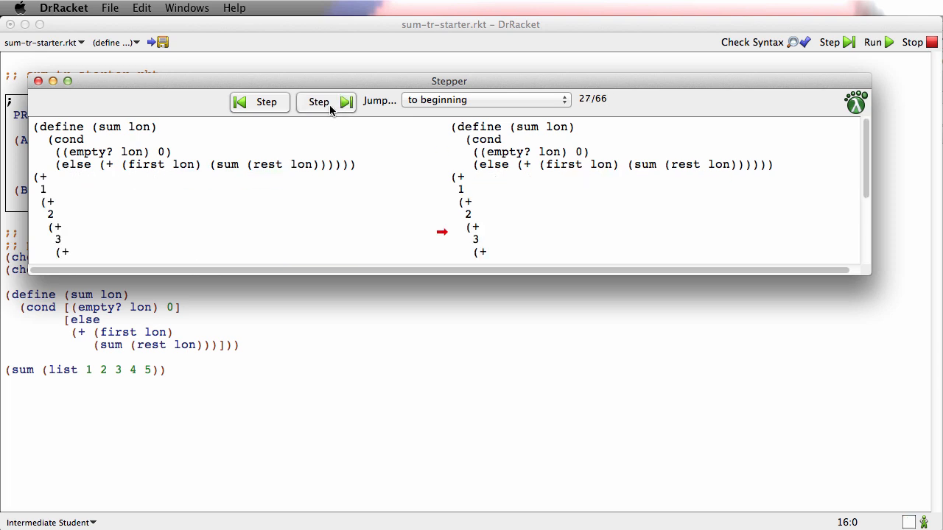
{"action": "left_click", "coordinate": [319, 102]}
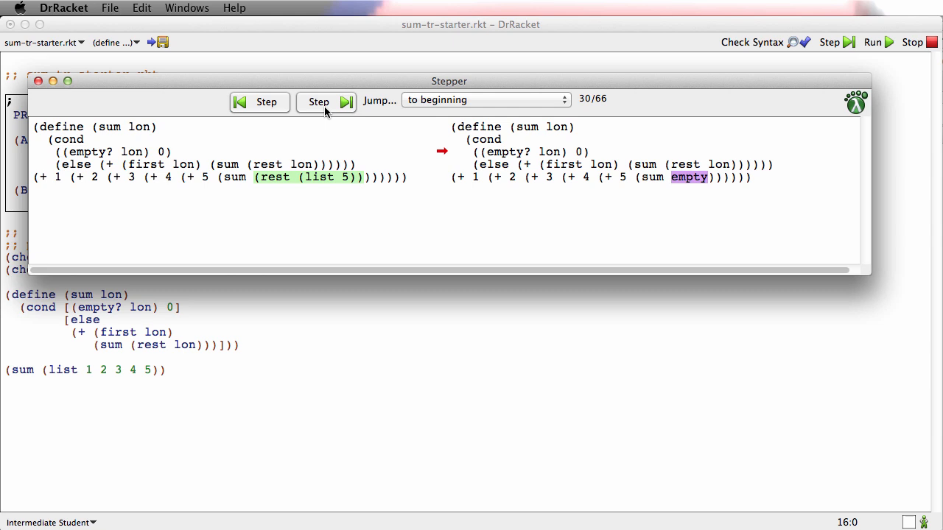
{"action": "left_click", "coordinate": [318, 102]}
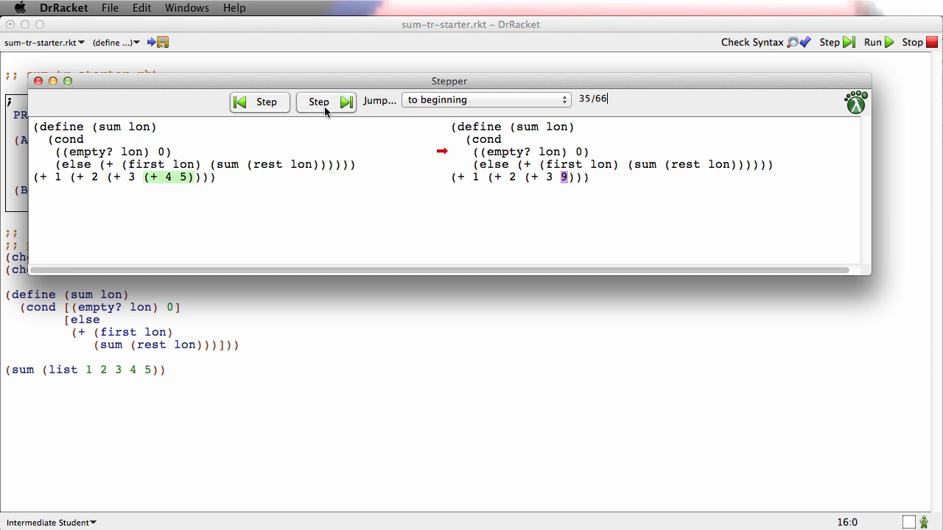
{"action": "left_click", "coordinate": [256, 102]}
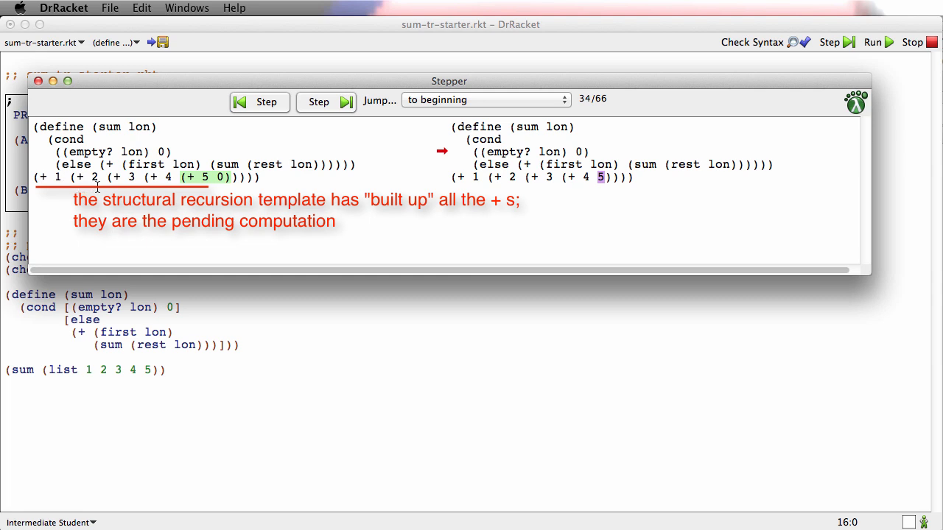
{"action": "mouse_move", "coordinate": [151, 186]}
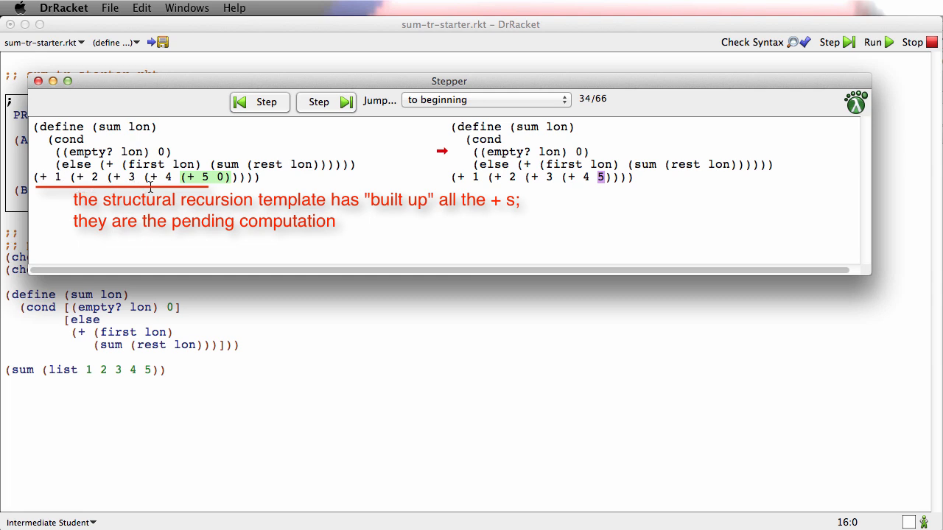
{"action": "mouse_move", "coordinate": [153, 191]}
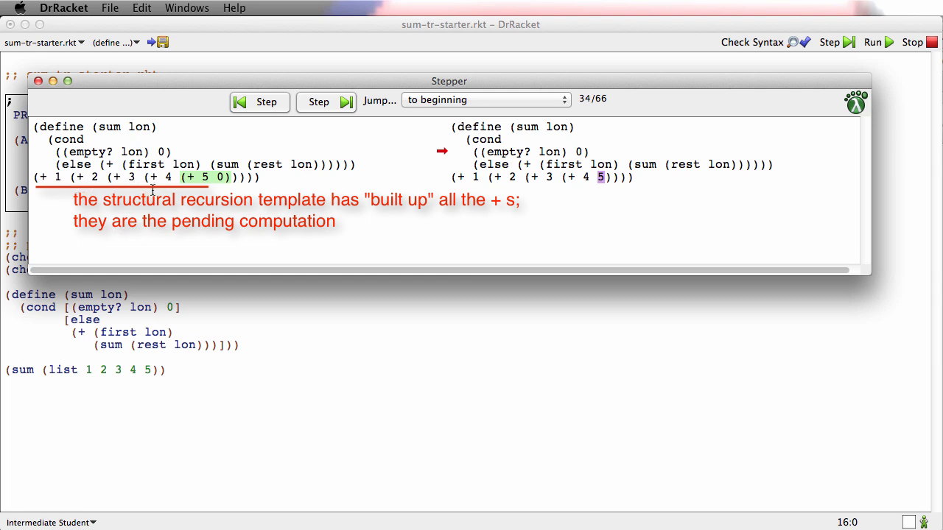
Step forward and back to settle on step 34/66, where (+ 5 0) reduces to 5
{"action": "left_click", "coordinate": [319, 101]}
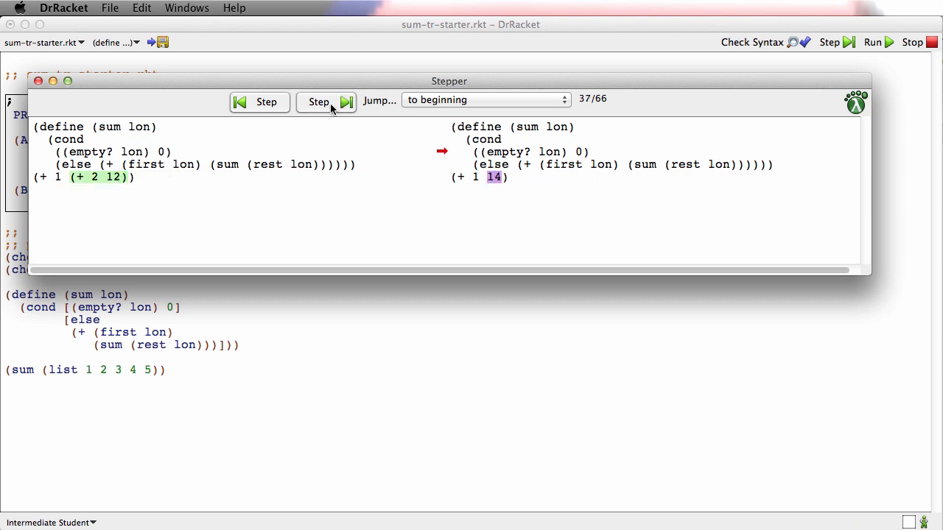
{"action": "left_click", "coordinate": [319, 102]}
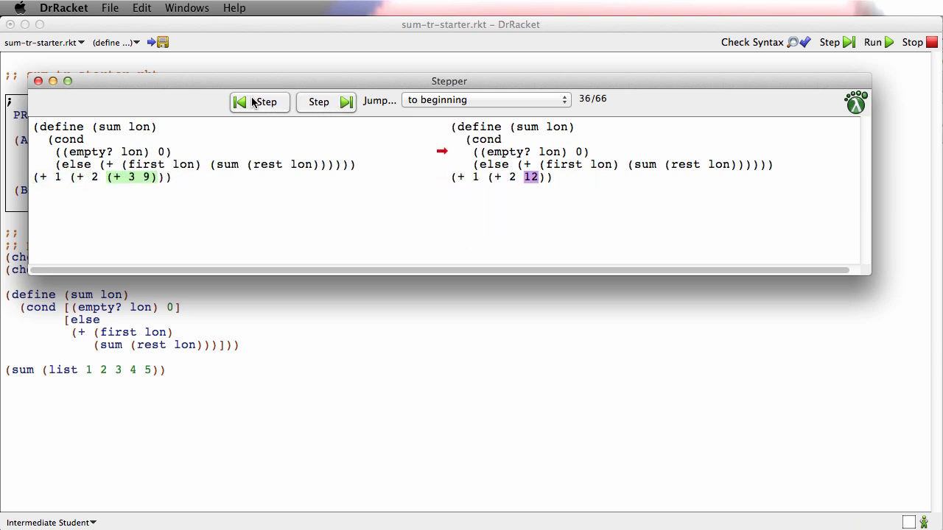
{"action": "left_click", "coordinate": [258, 101]}
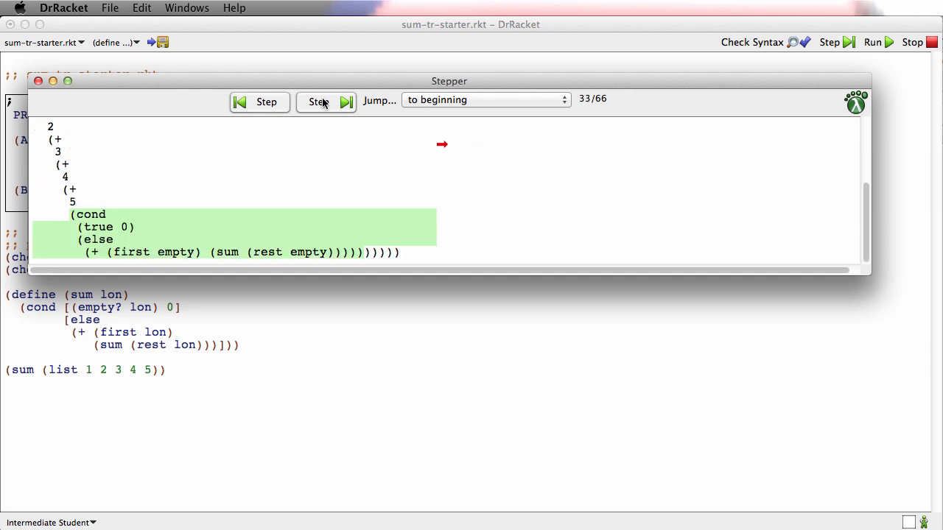
{"action": "left_click", "coordinate": [318, 102]}
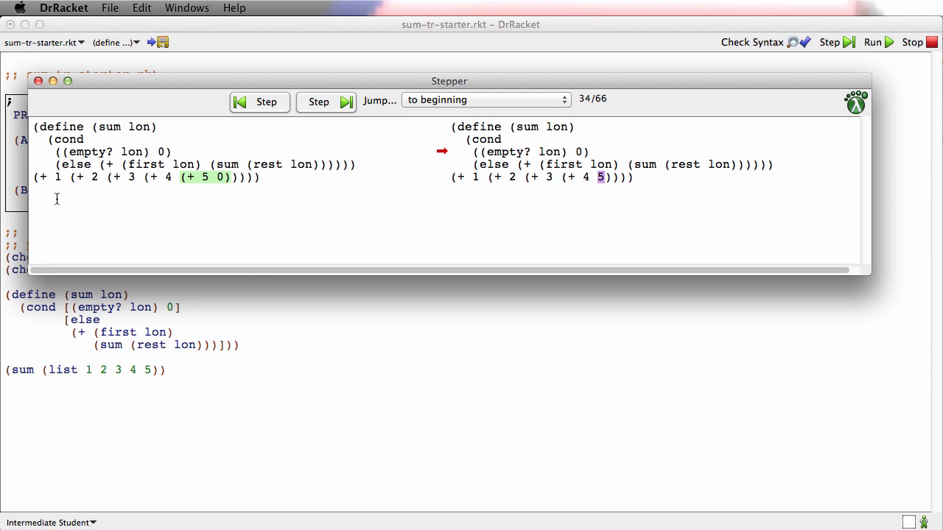
{"action": "mouse_move", "coordinate": [55, 198]}
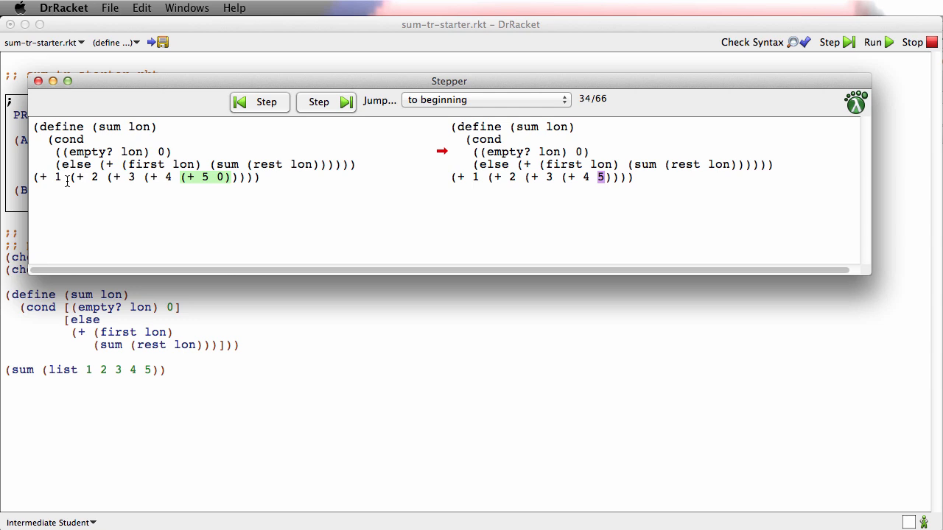
{"action": "mouse_move", "coordinate": [78, 178]}
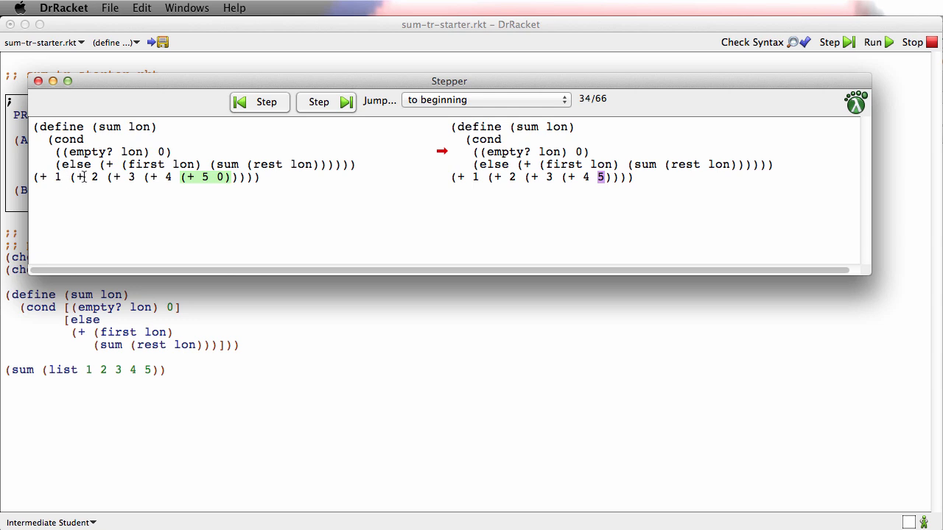
{"action": "mouse_move", "coordinate": [146, 215]}
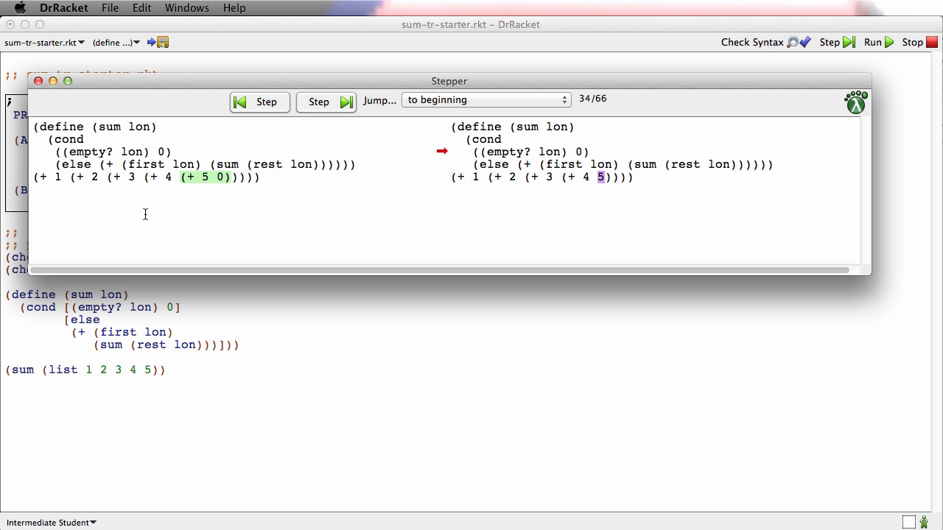